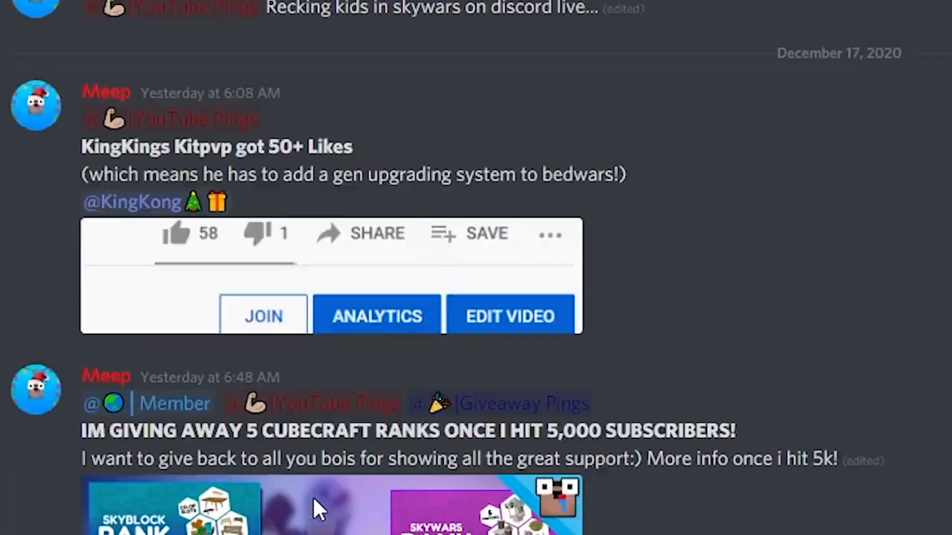
Scroll through the Discord announcement posts about the video milestone and rank giveaway.
scroll("down", 3)
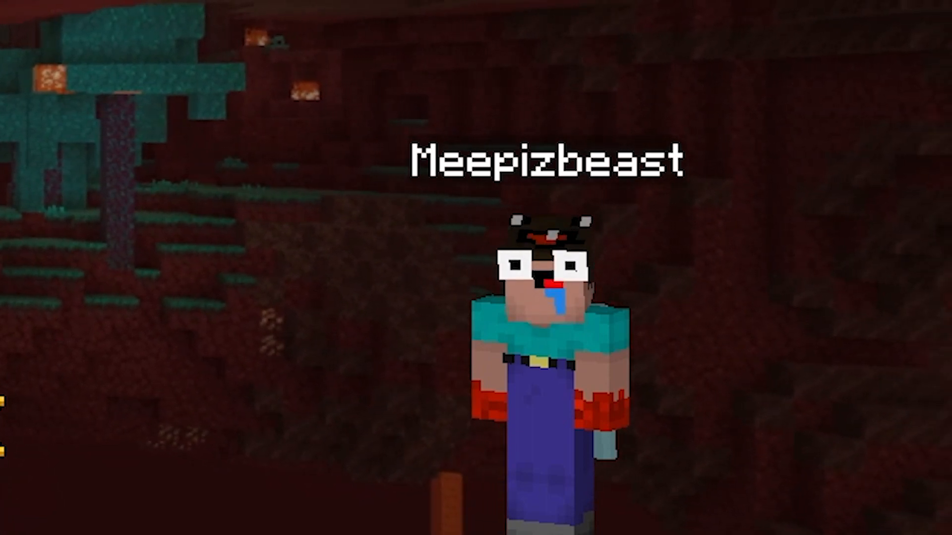
mouse_move(475, 267)
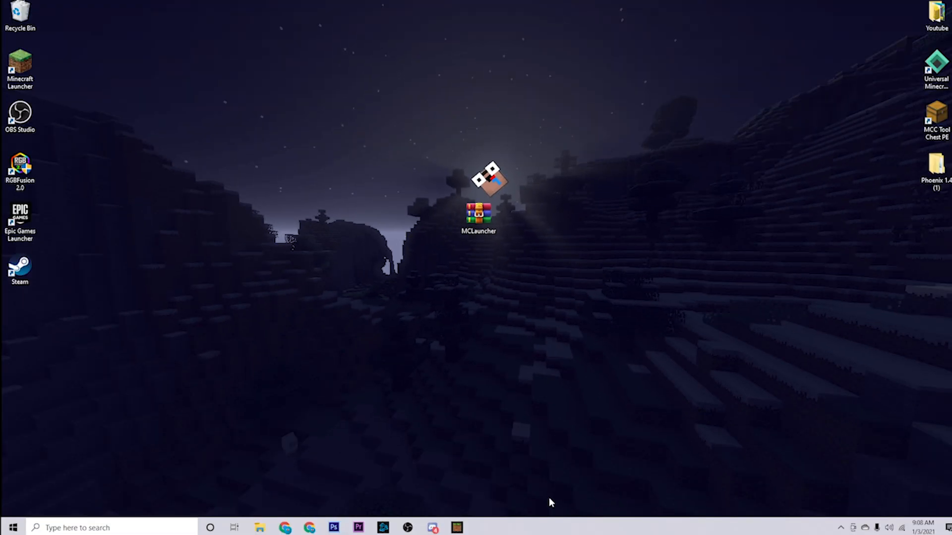
mouse_move(458, 293)
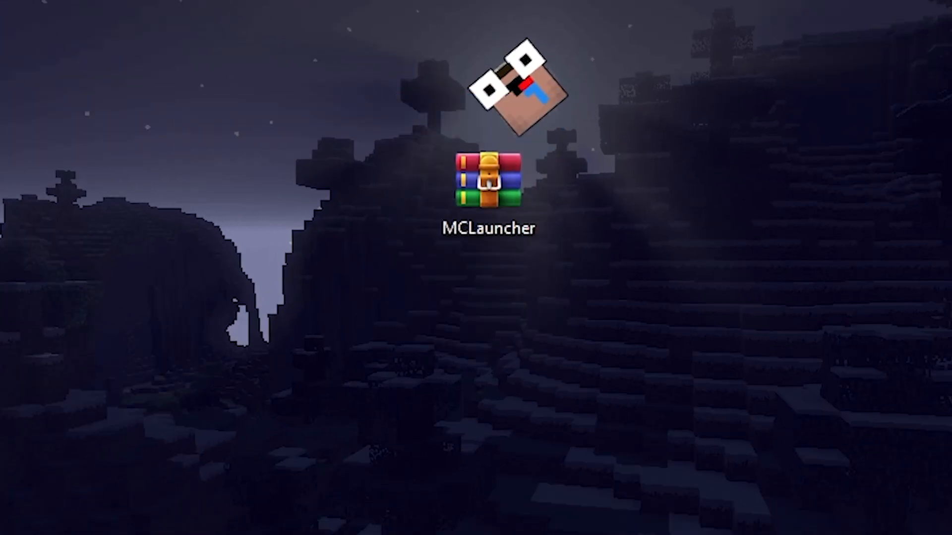
Download MCLauncher.zip from its MediaFire page in Chrome.
double_click(489, 184)
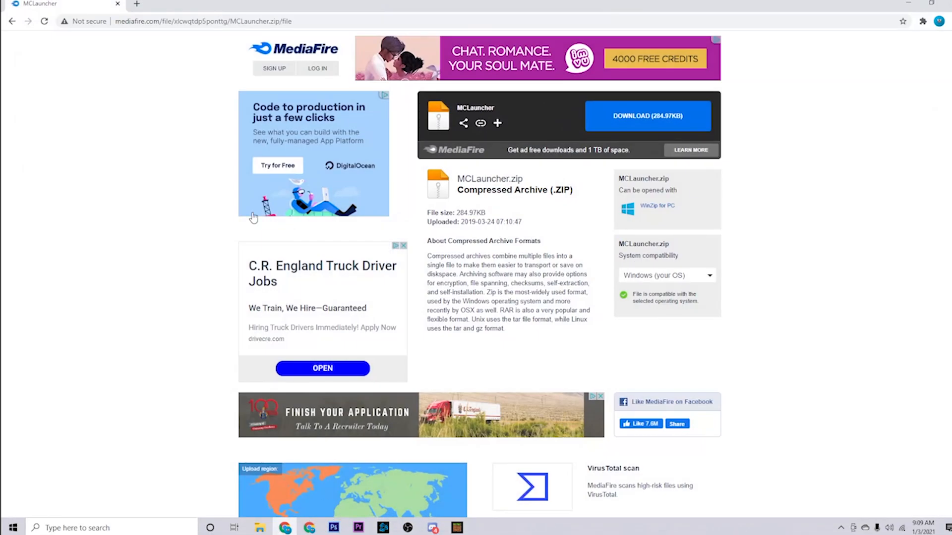
left_click(646, 115)
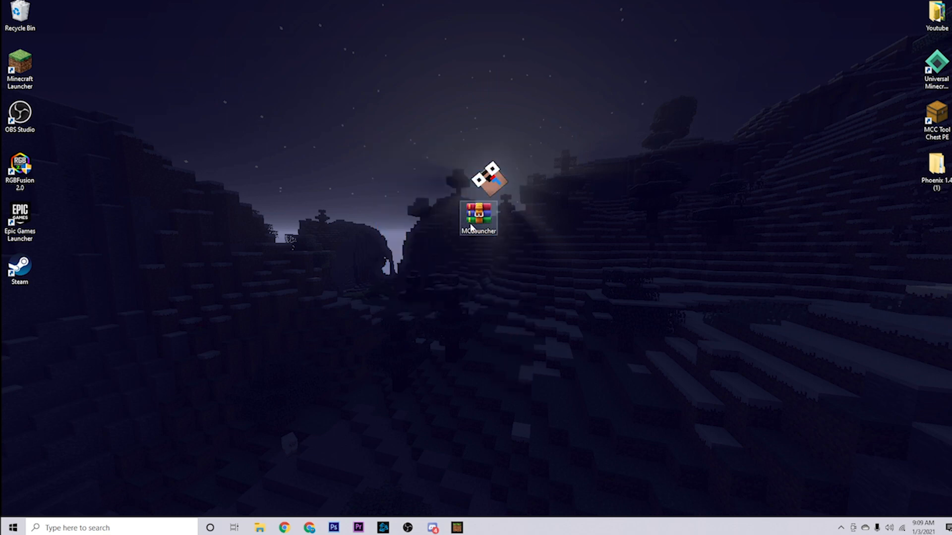
Extract MCLauncher.zip with WinRAR into Desktop\MCLauncher.
double_click(478, 217)
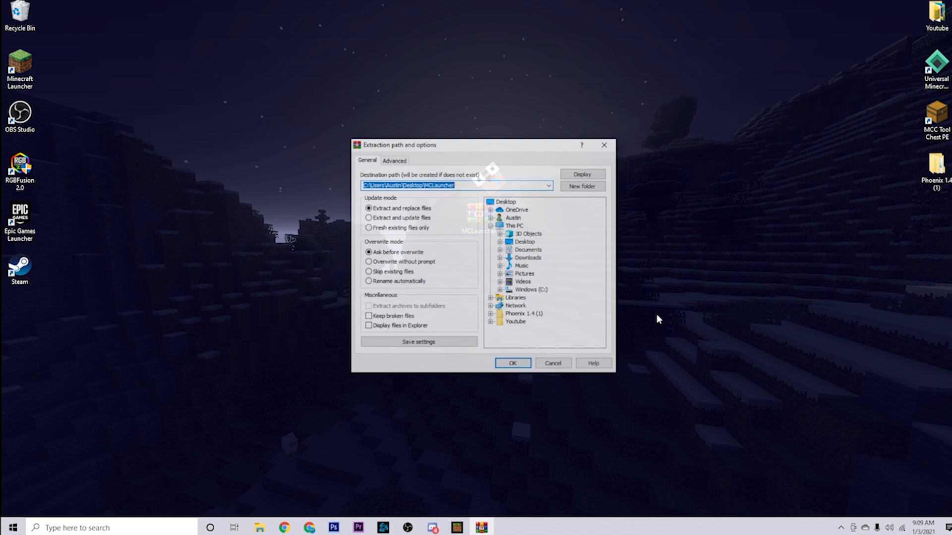
left_click(511, 363)
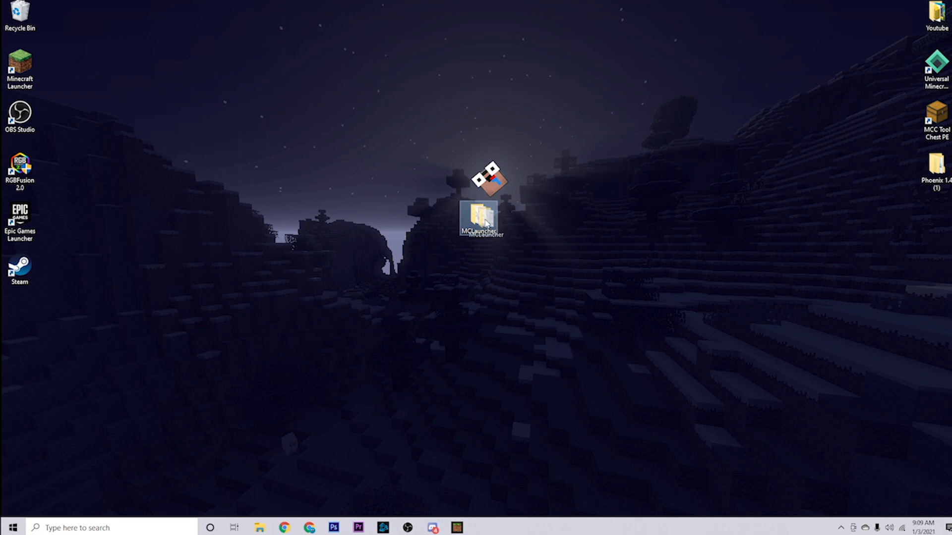
Open the extracted MCLauncher folder and run MCLauncher.exe.
double_click(479, 219)
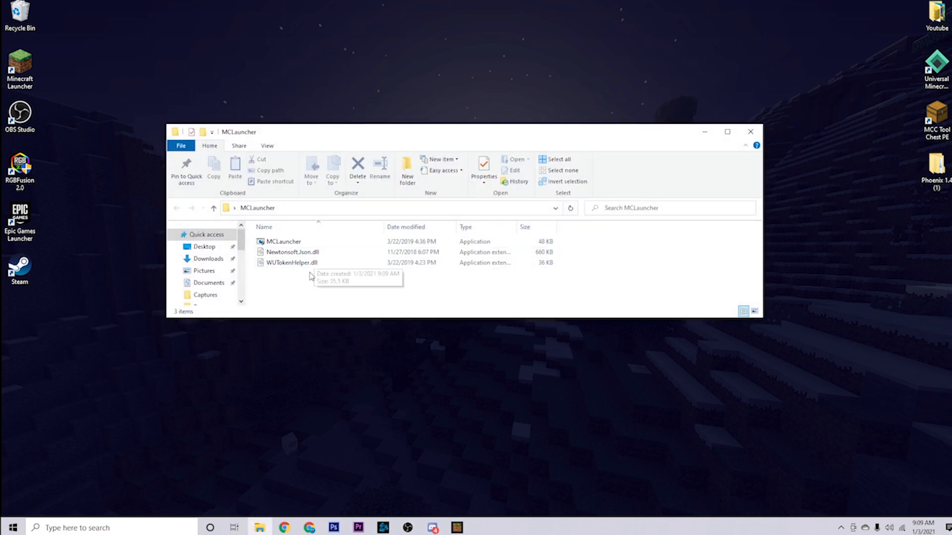
left_click(291, 262)
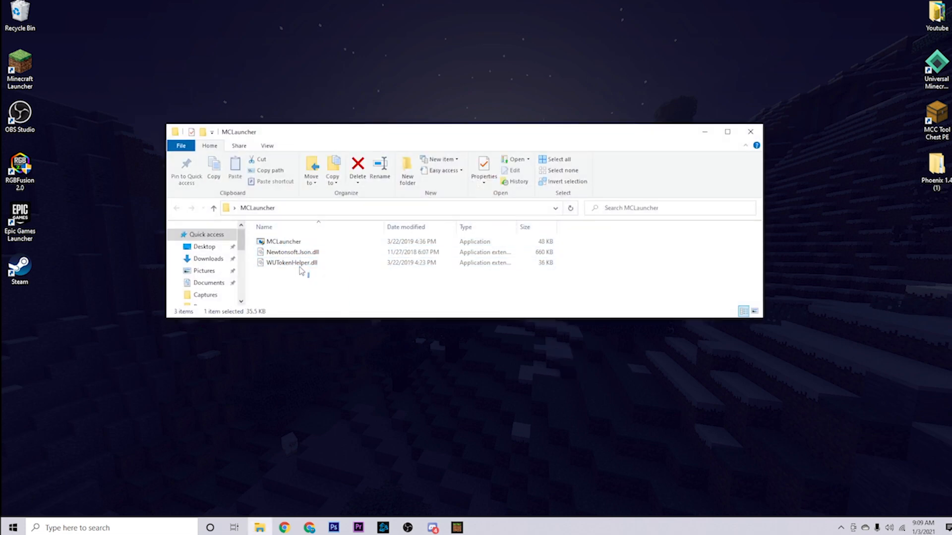
left_click(313, 289)
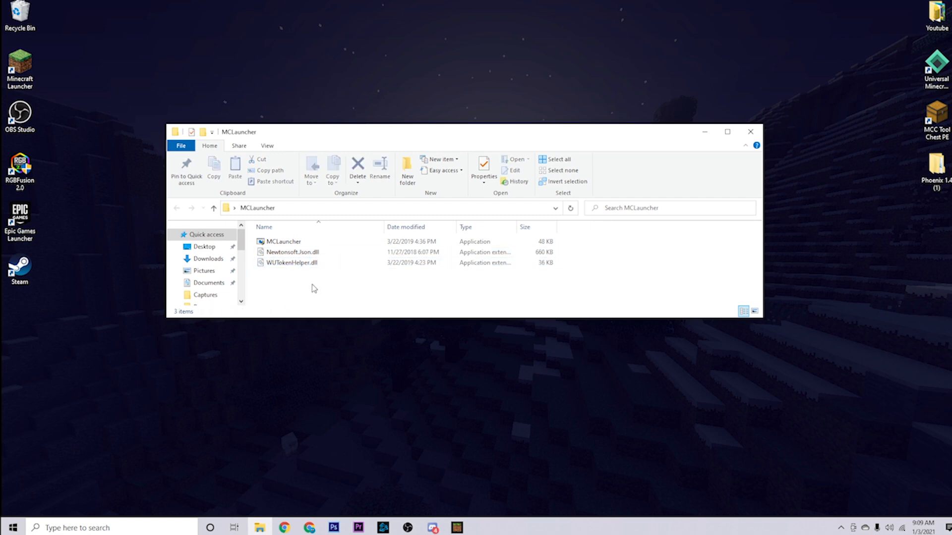
left_click(750, 131)
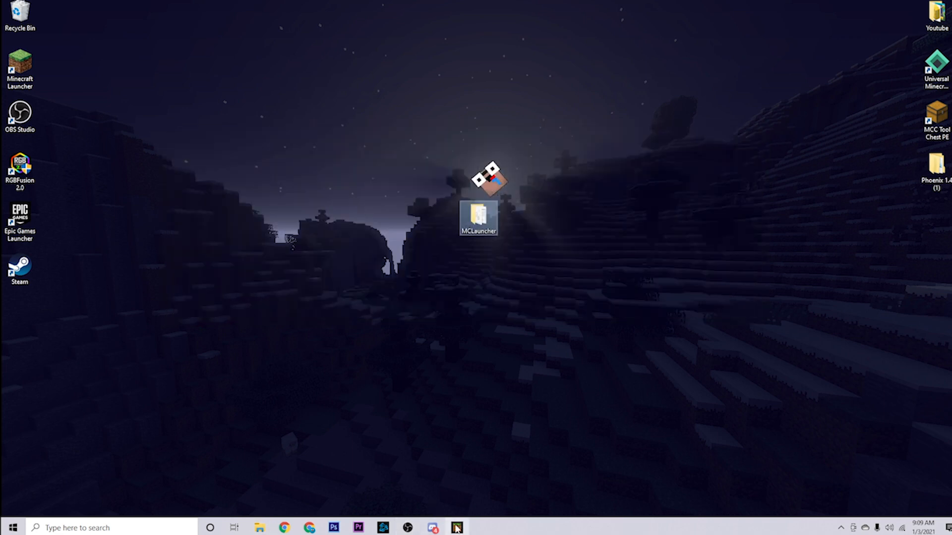
double_click(477, 218)
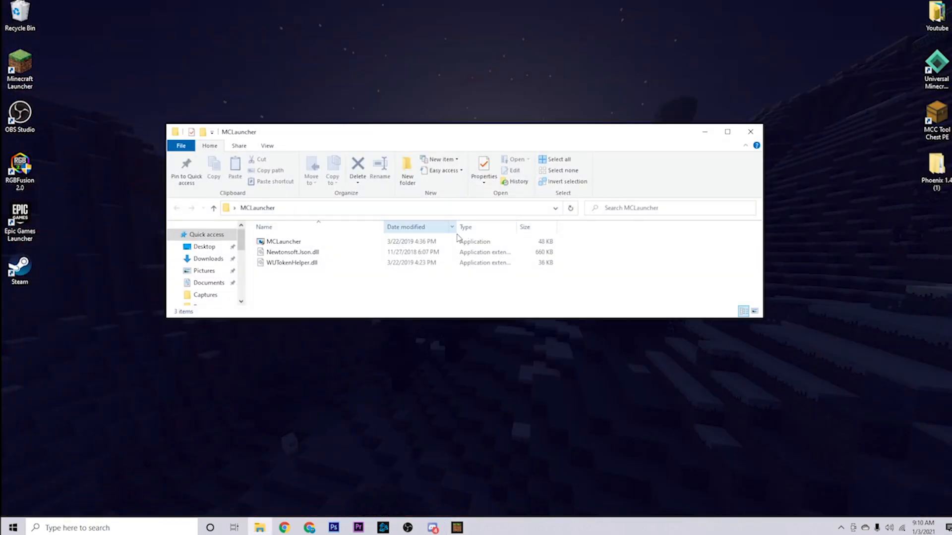
double_click(283, 240)
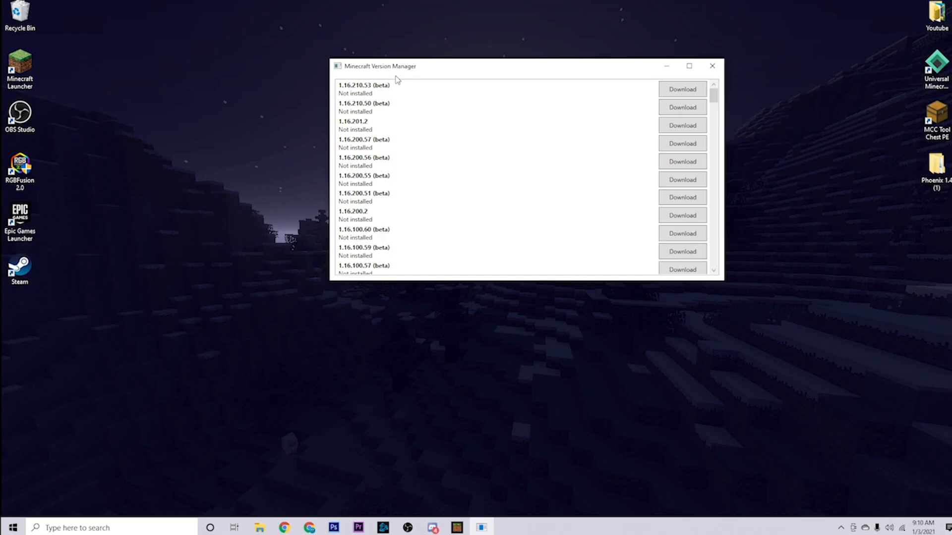
Scroll the version list down to the 1.2 releases and back up to 1.16.100.4.
scroll("down", 3)
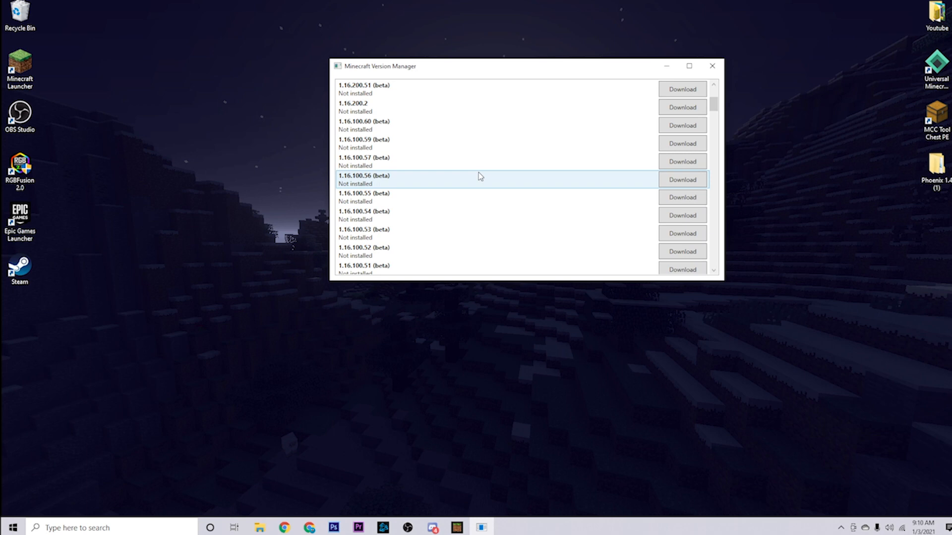
scroll("down", 3)
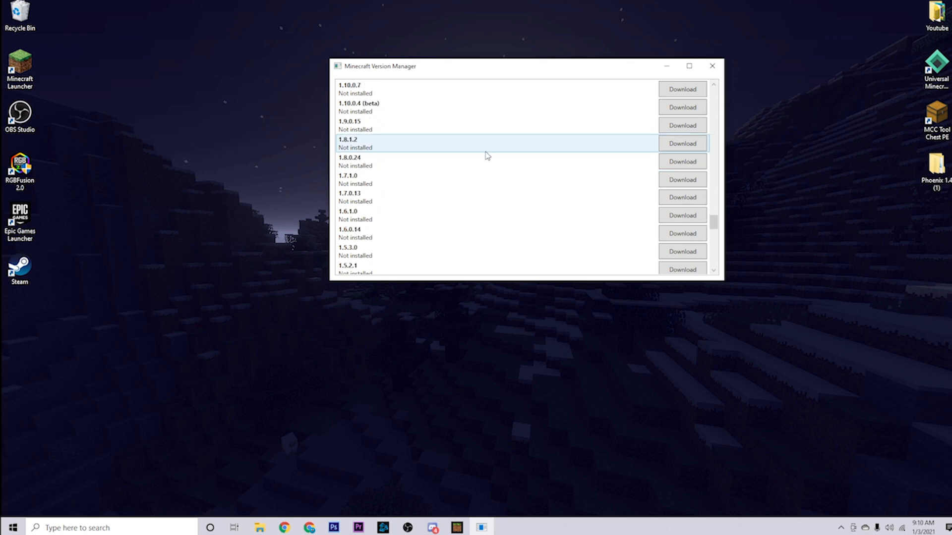
scroll("down", 3)
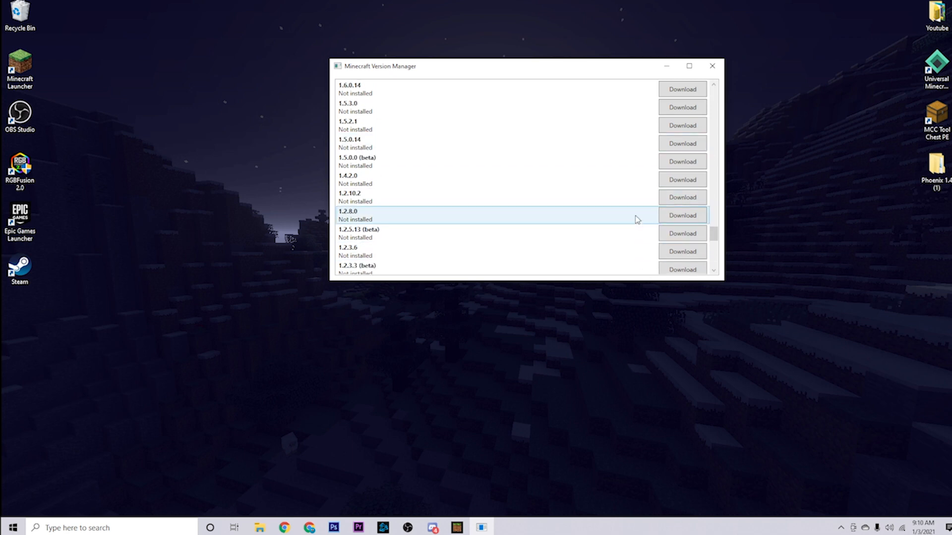
scroll("up", 3)
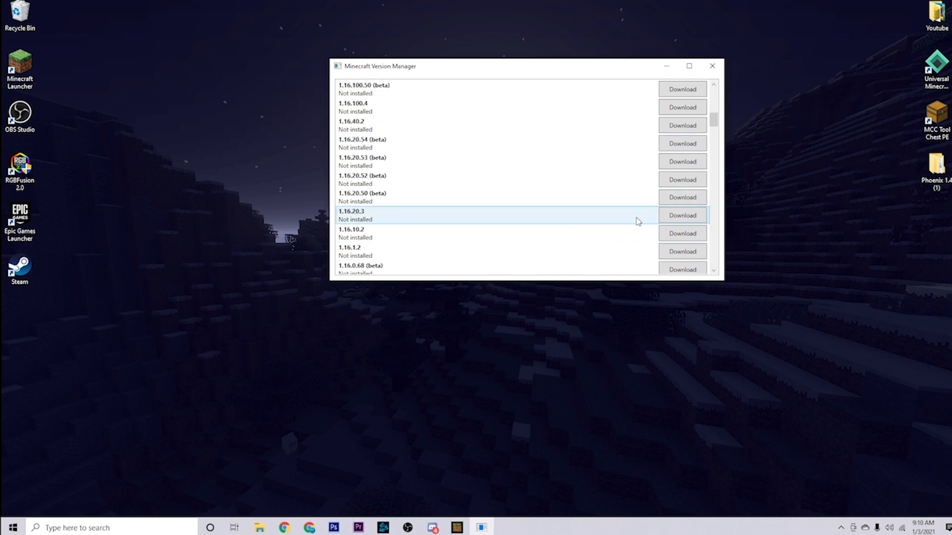
scroll("up", 3)
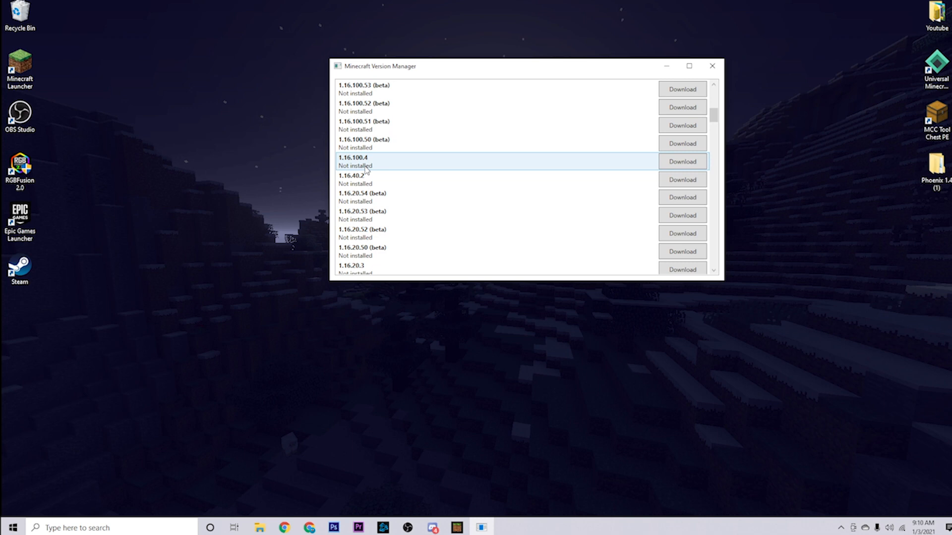
mouse_move(681, 162)
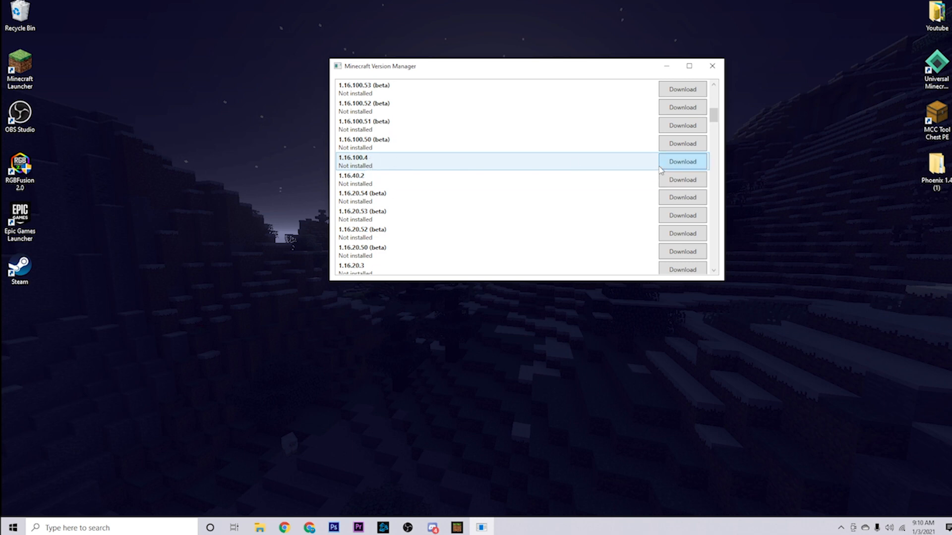
Download version 1.16.100.4 until it shows Installed with Remove and Launch.
left_click(681, 162)
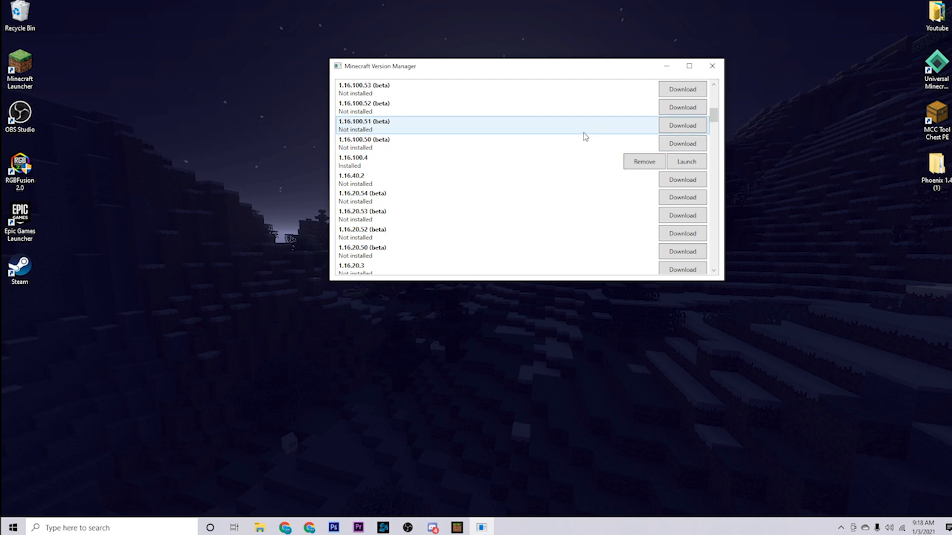
left_click(379, 179)
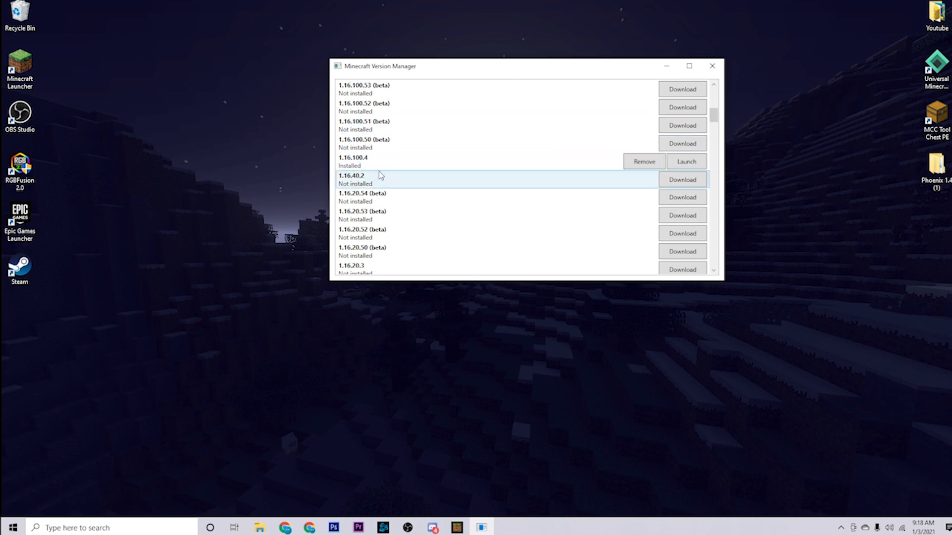
mouse_move(140, 267)
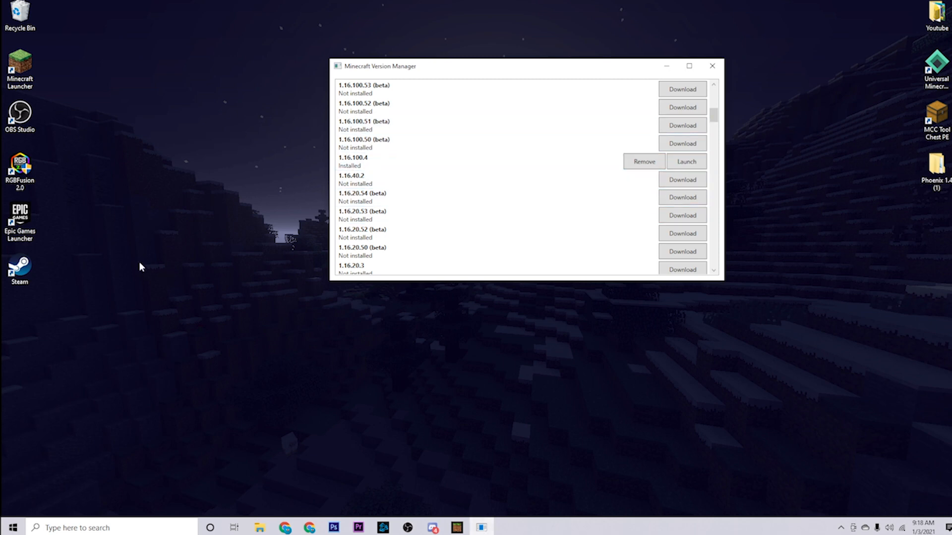
mouse_move(577, 440)
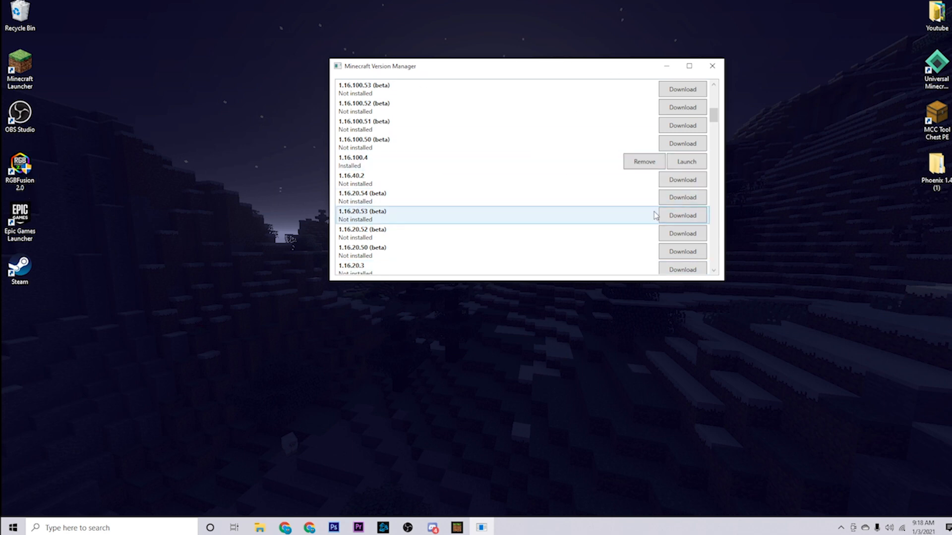
mouse_move(583, 491)
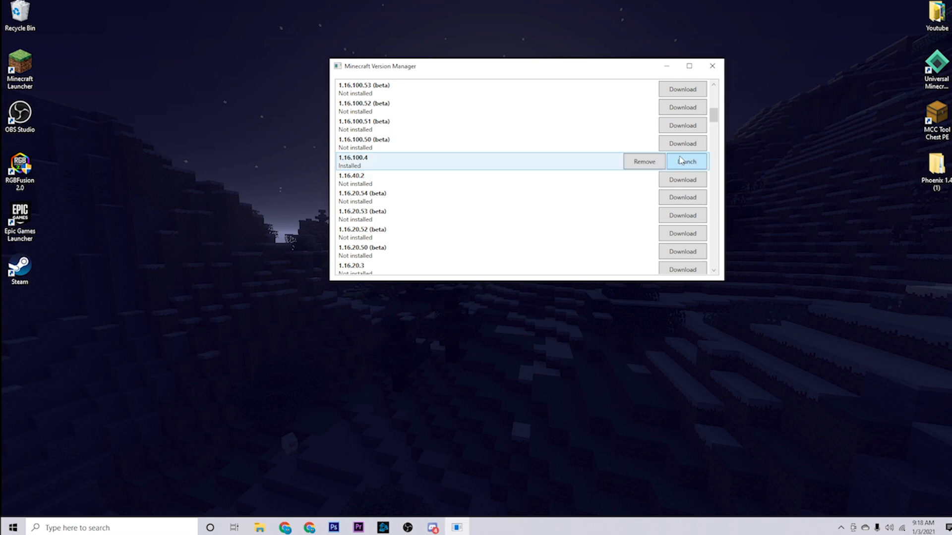
Launch 1.16.100.4 and maximize the Minecraft window to reach the release screen.
left_click(686, 162)
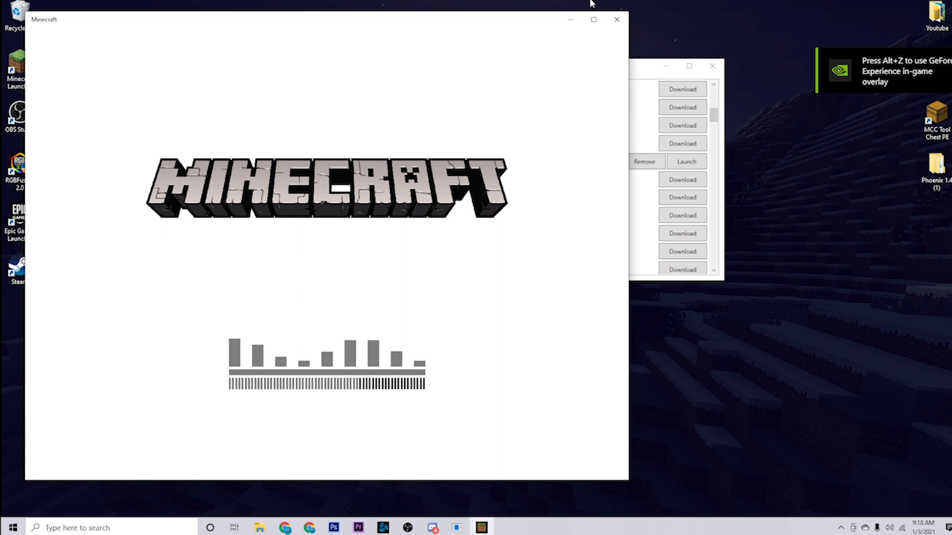
mouse_move(593, 20)
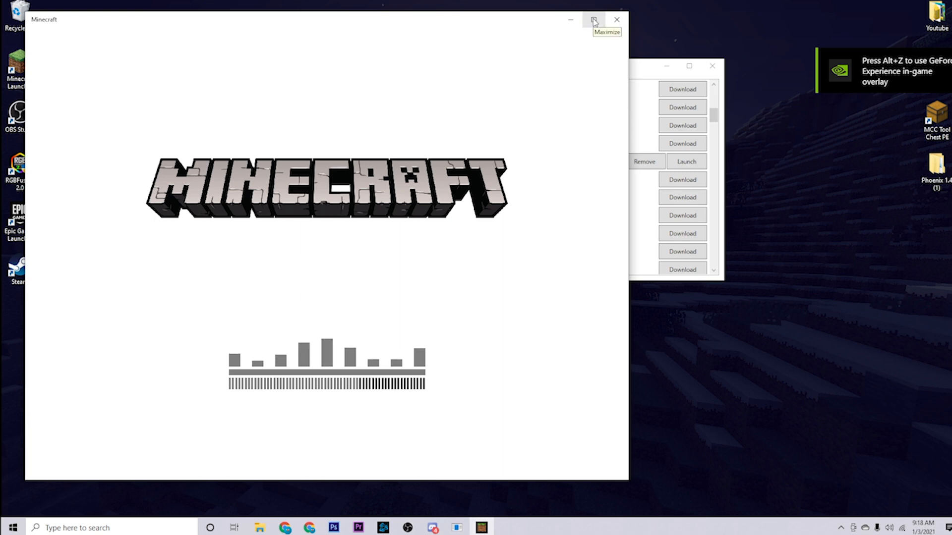
left_click(594, 19)
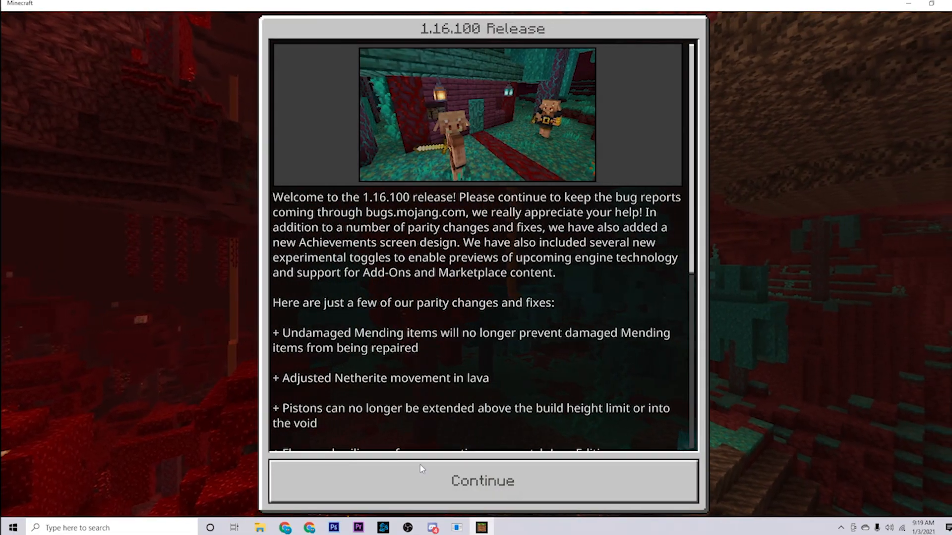
mouse_move(607, 382)
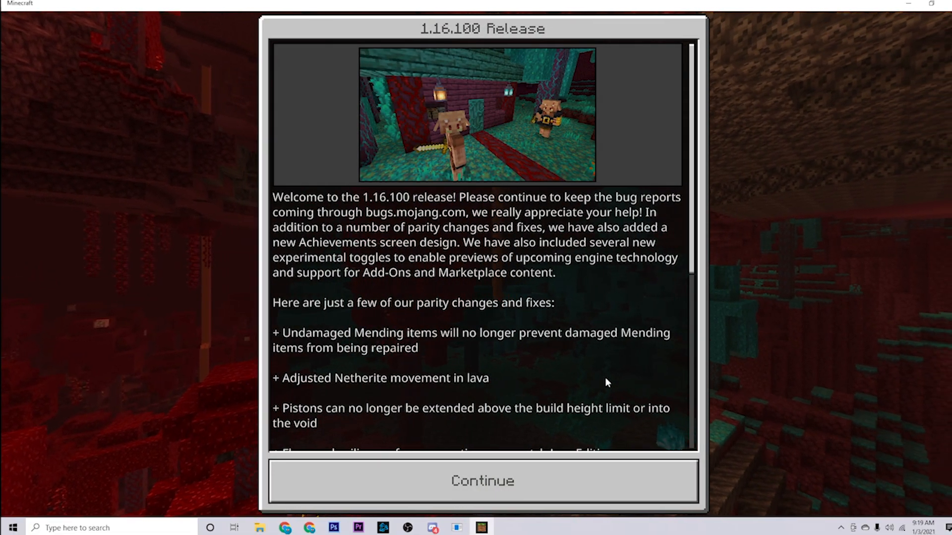